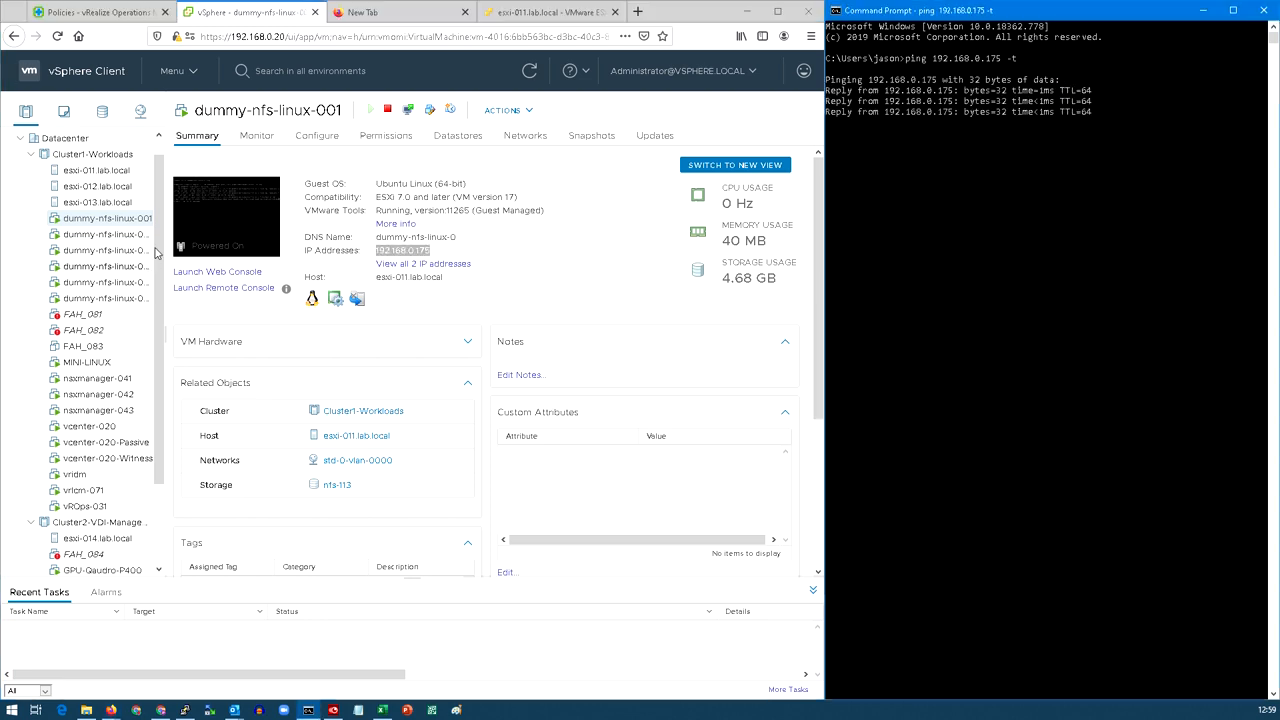
Open the Migrate wizard from dummy-nfs-linux-001's Actions menu
{"action": "right_click", "coordinate": [107, 218]}
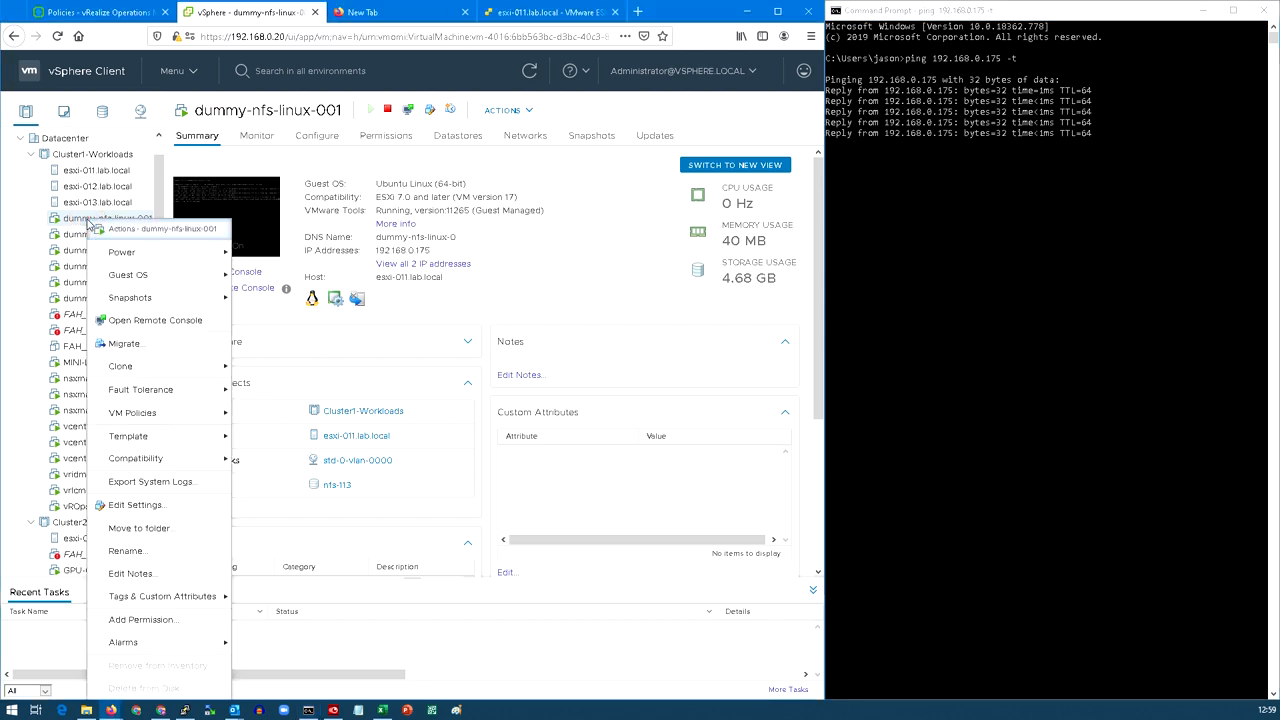
{"action": "left_click", "coordinate": [124, 343]}
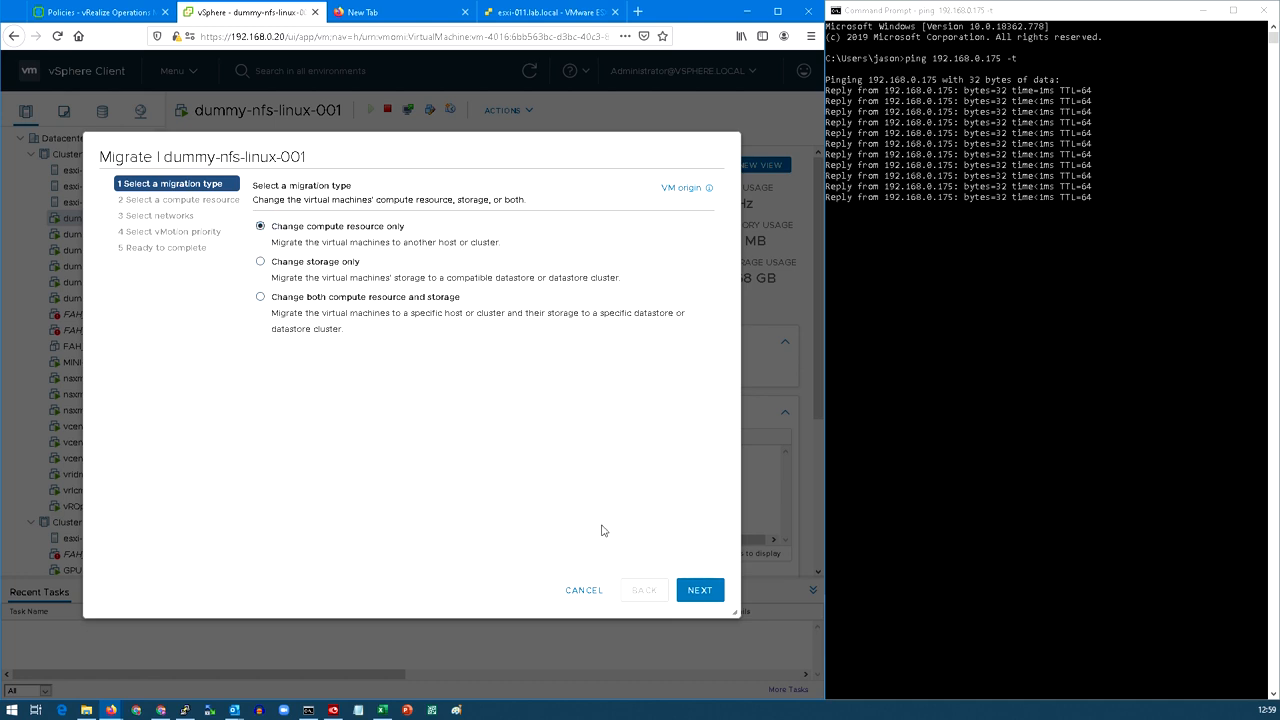
Submit a compute-only vMotion to esxi-012.lab.local, keeping the network and high priority
{"action": "left_click", "coordinate": [699, 589]}
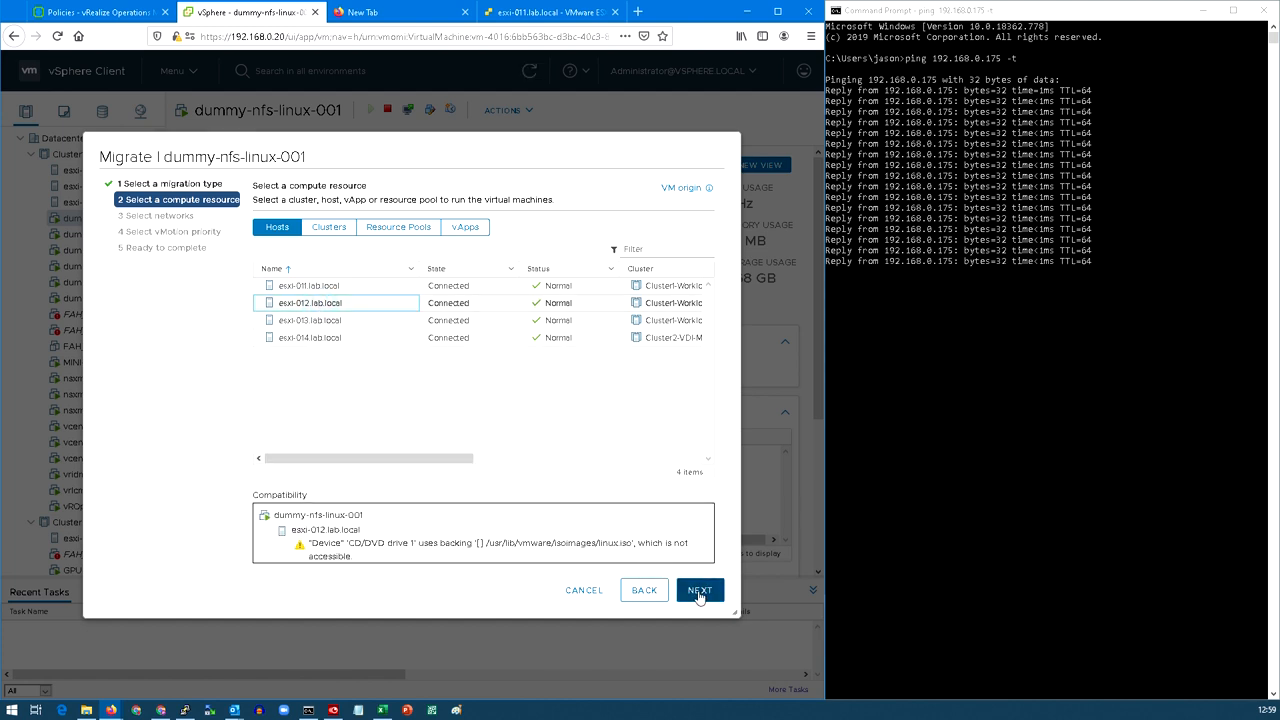
{"action": "left_click", "coordinate": [700, 589]}
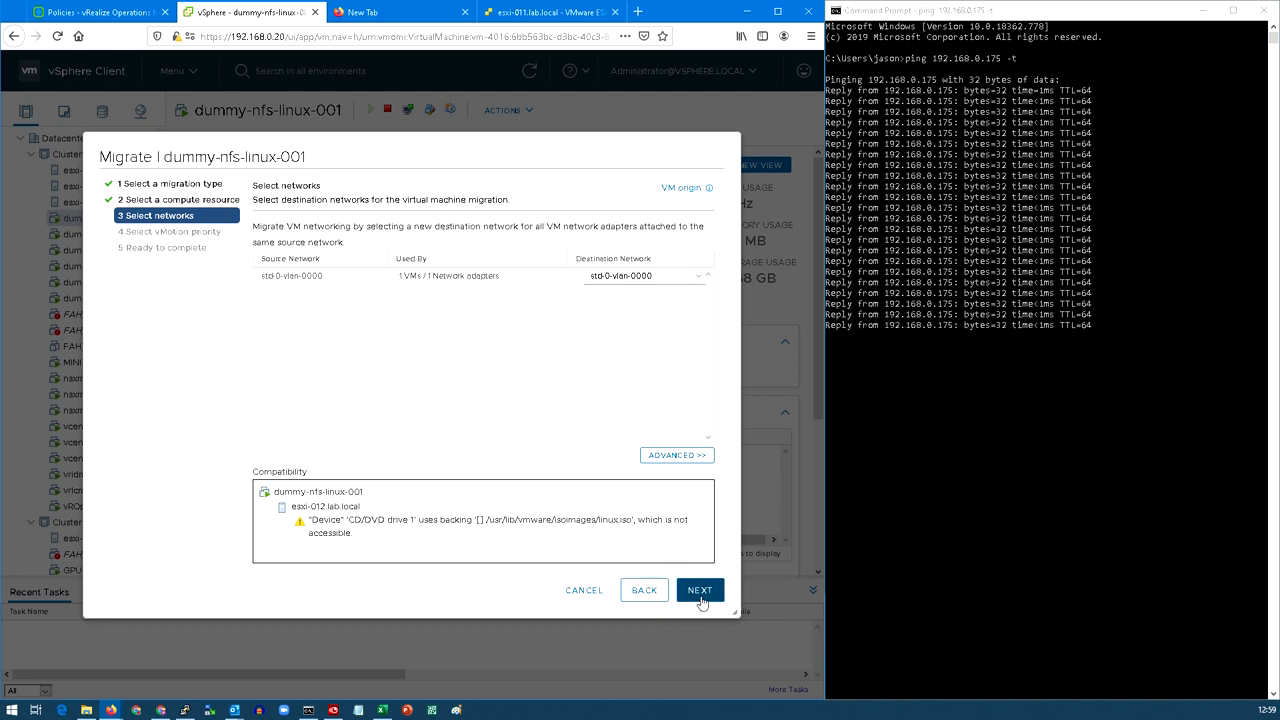
{"action": "left_click", "coordinate": [700, 590]}
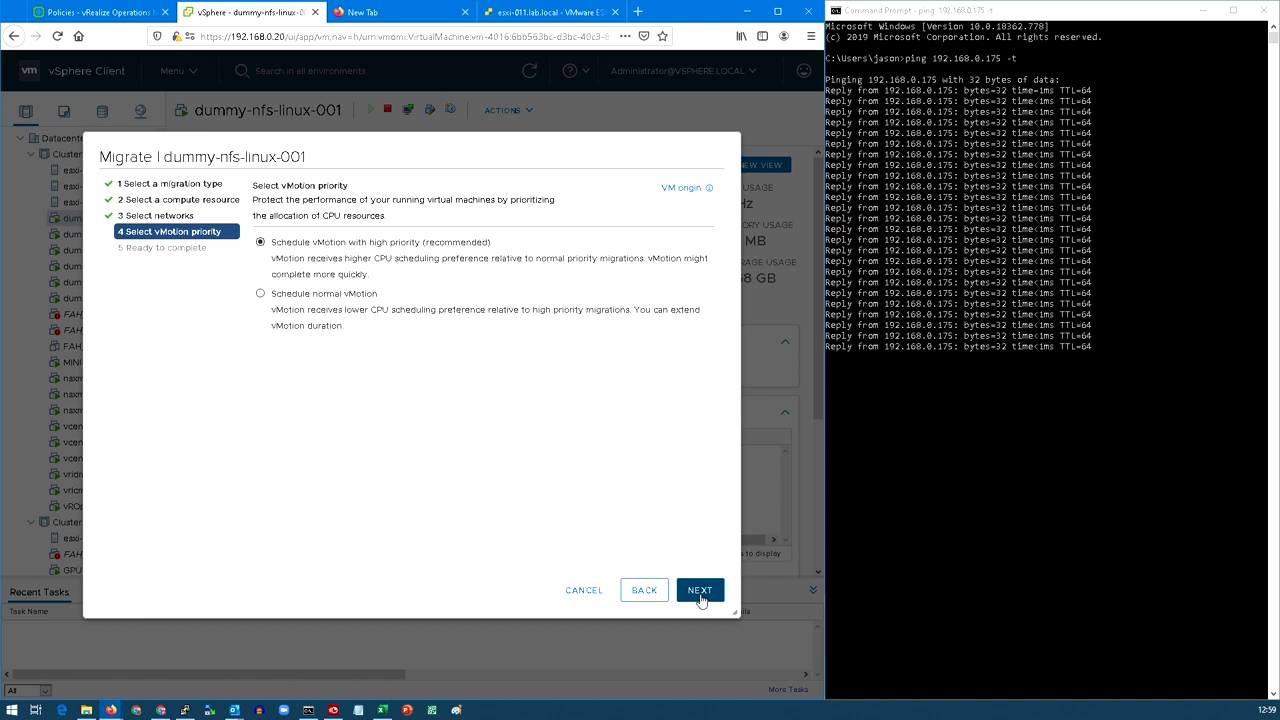
{"action": "left_click", "coordinate": [700, 589]}
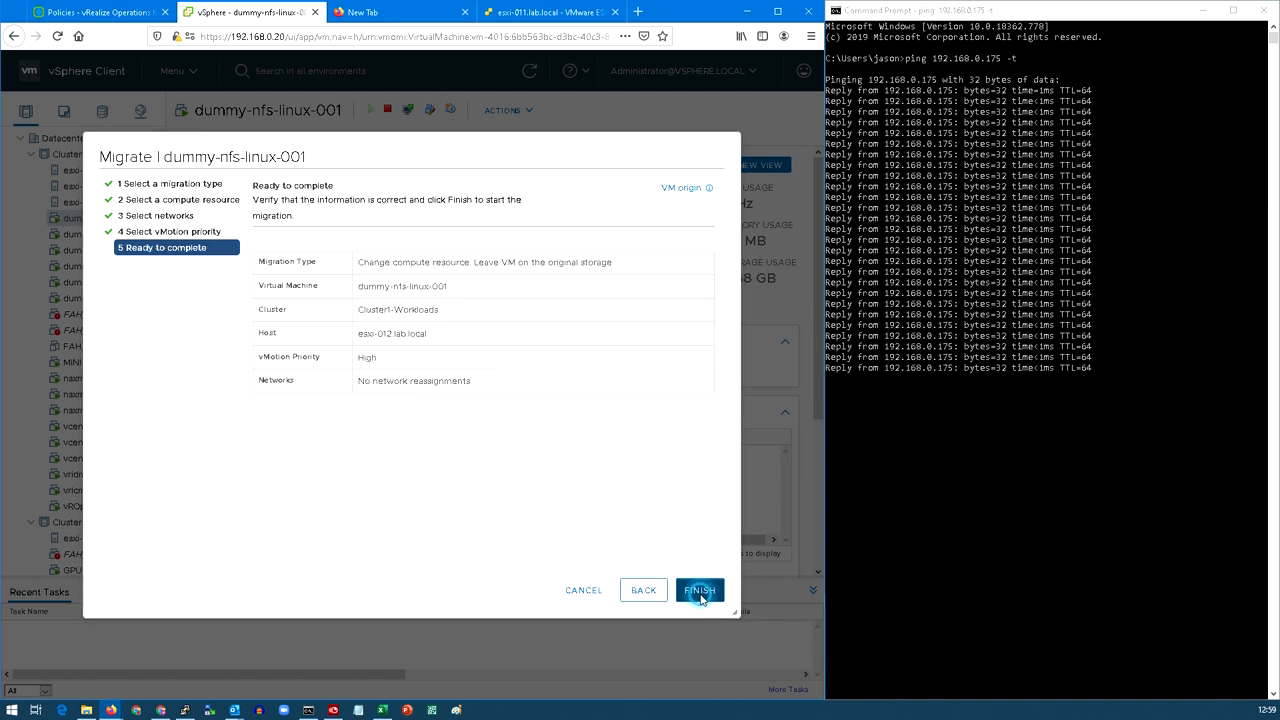
{"action": "left_click", "coordinate": [699, 590]}
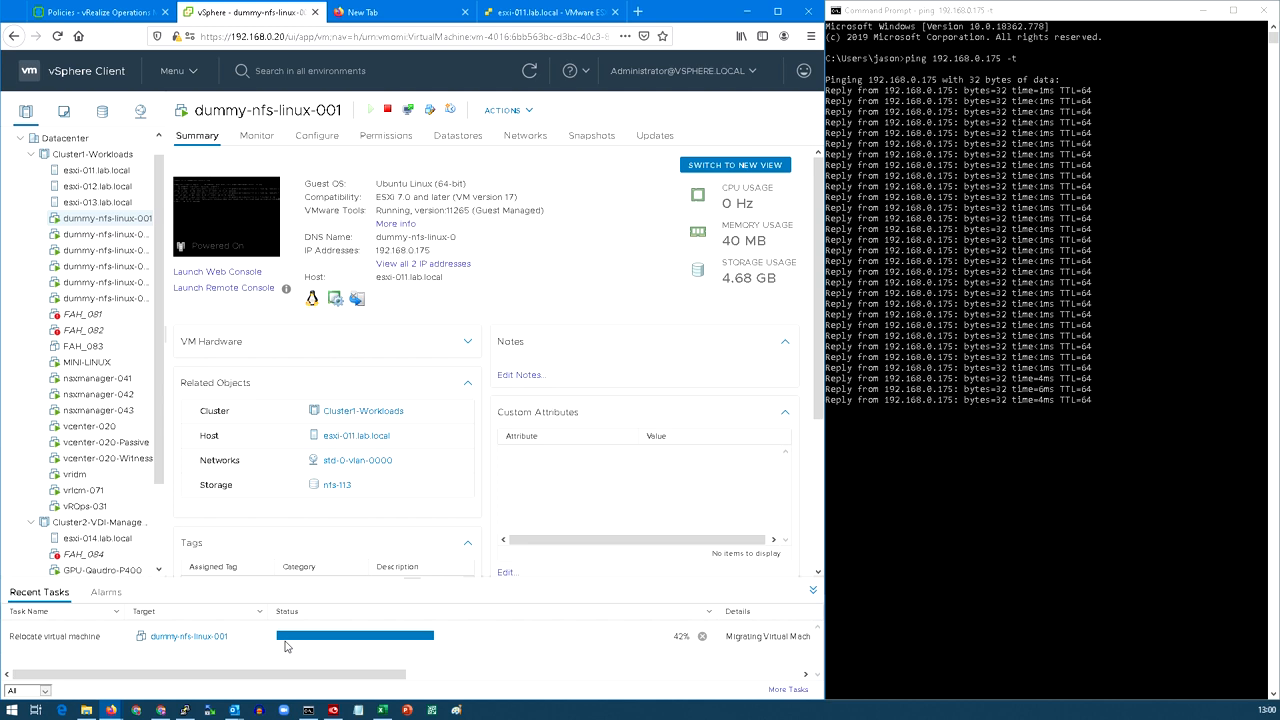
{"action": "mouse_move", "coordinate": [1055, 430]}
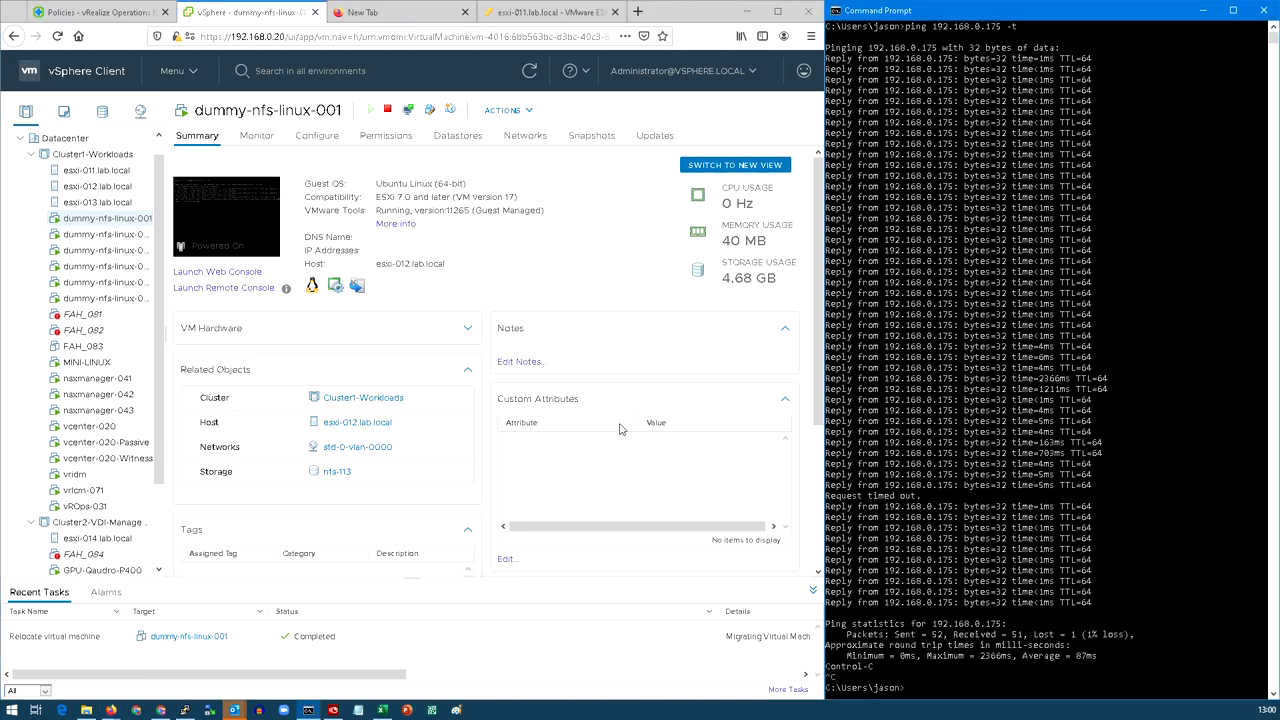
{"action": "mouse_move", "coordinate": [318, 423]}
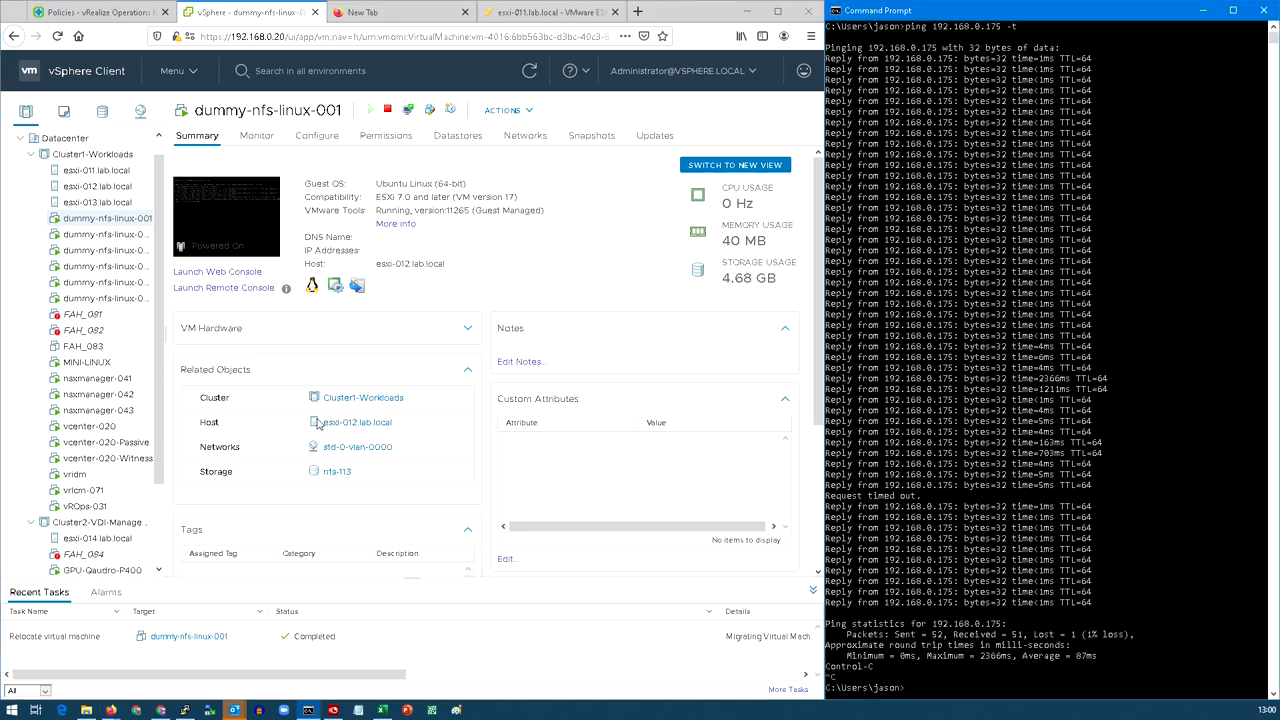
{"action": "mouse_move", "coordinate": [355, 422]}
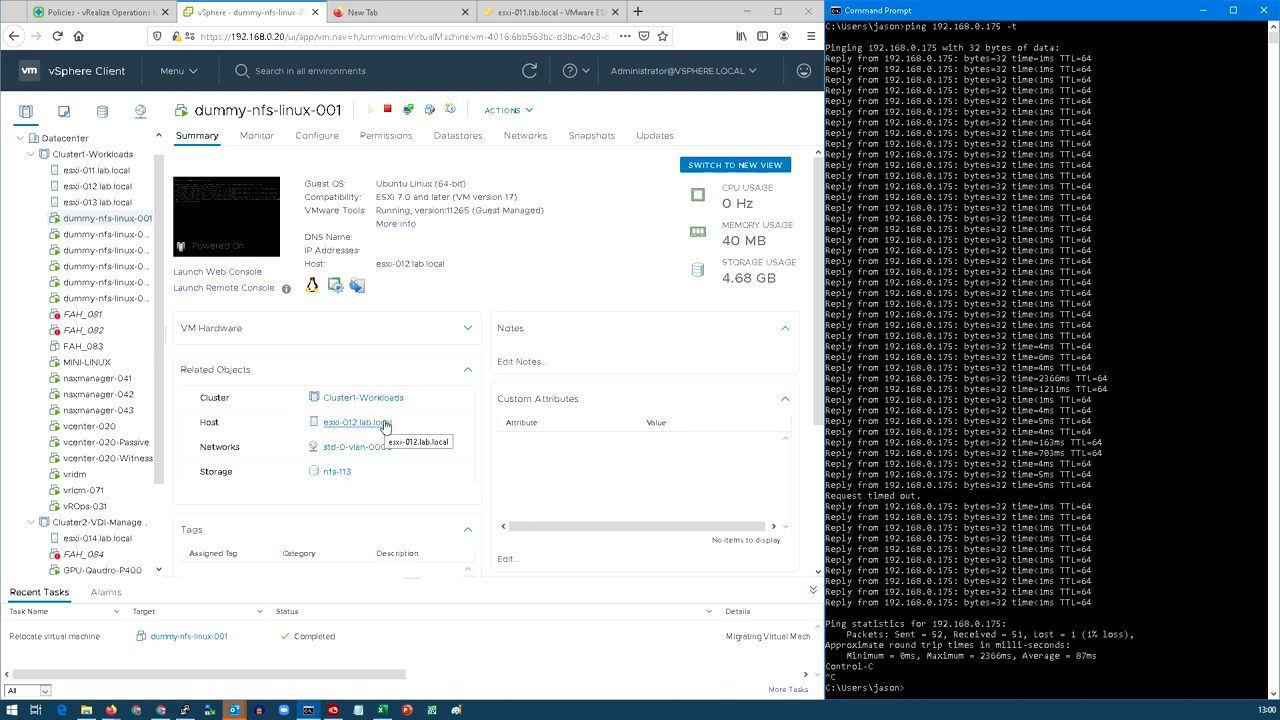
{"action": "mouse_move", "coordinate": [407, 423]}
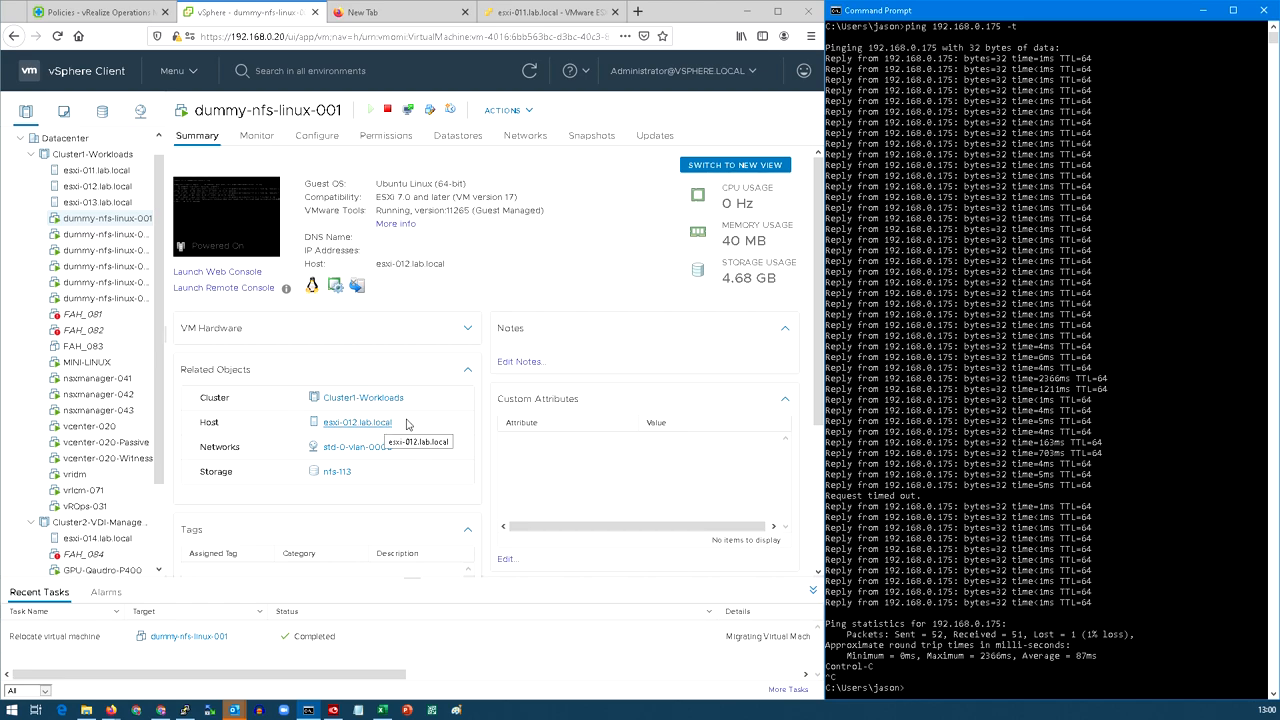